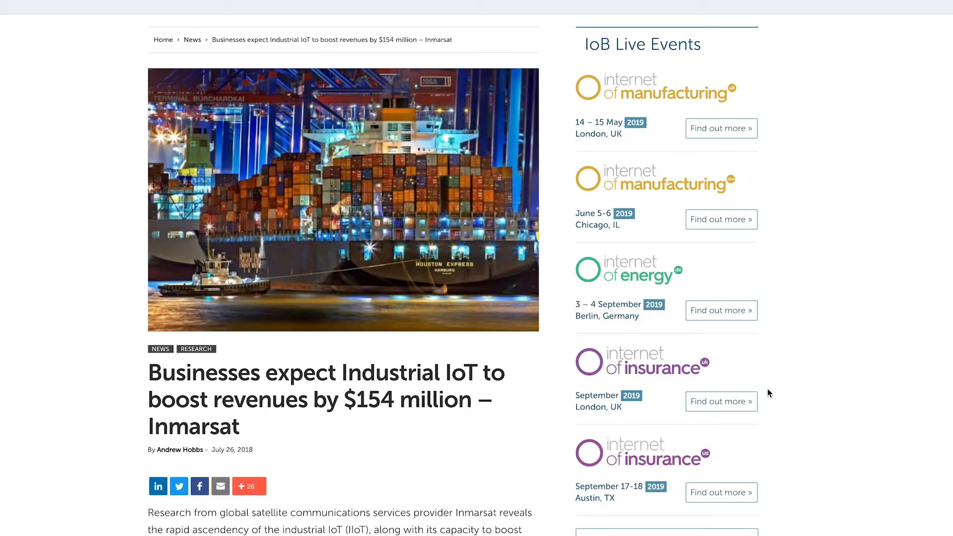
mouse_move(856, 441)
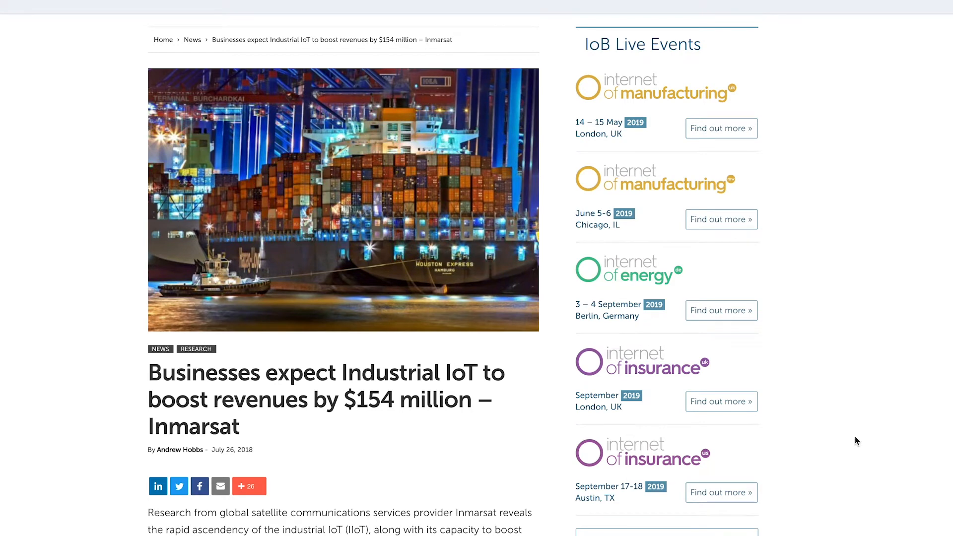
scroll("down", 3)
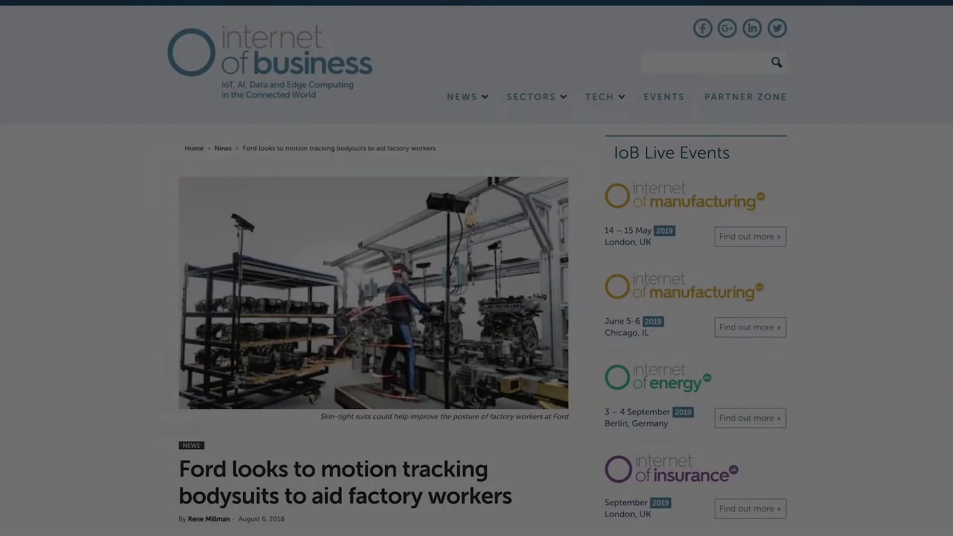
scroll("down", 3)
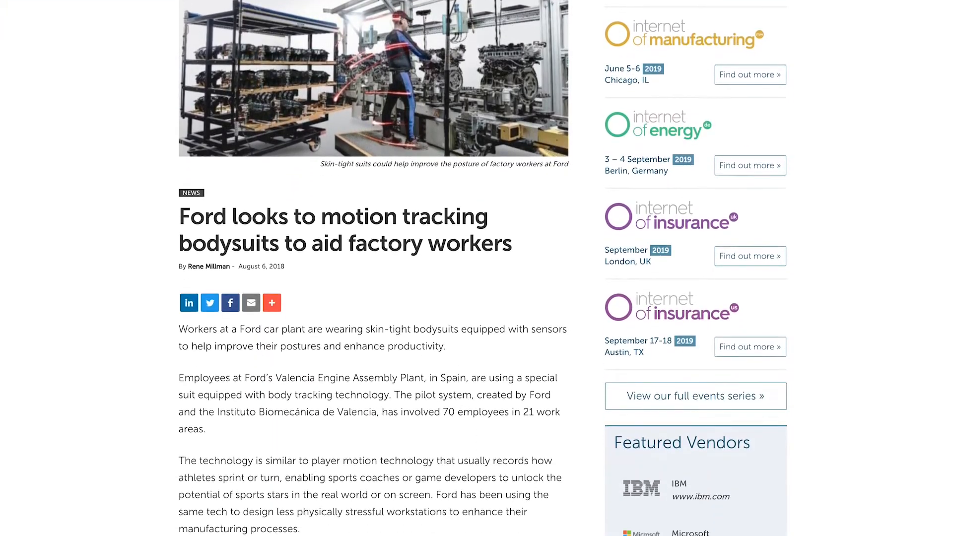
scroll("down", 3)
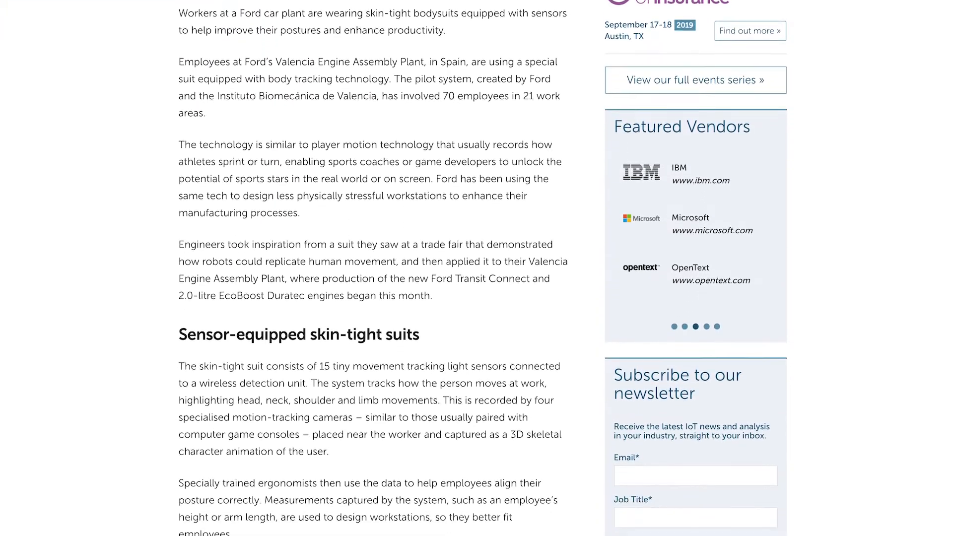
scroll("down", 3)
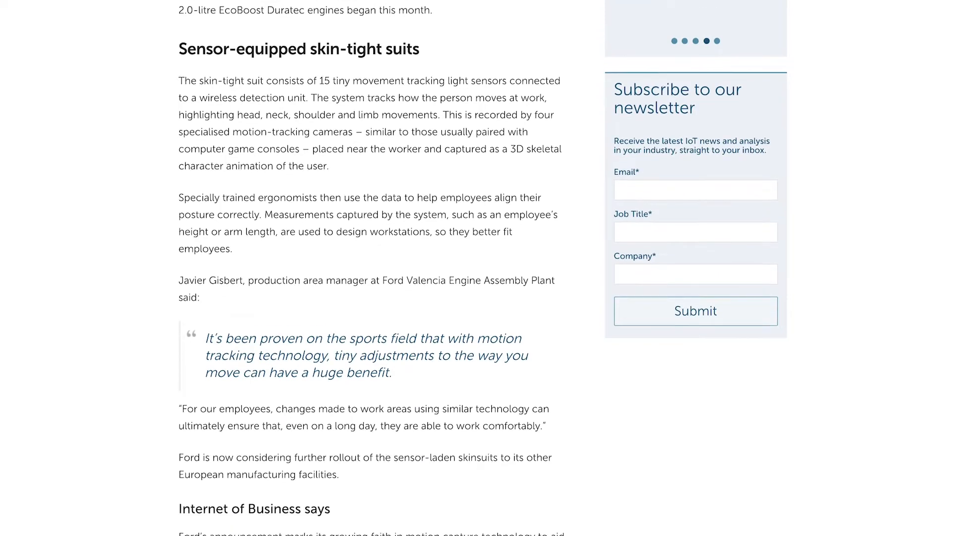
scroll("down", 3)
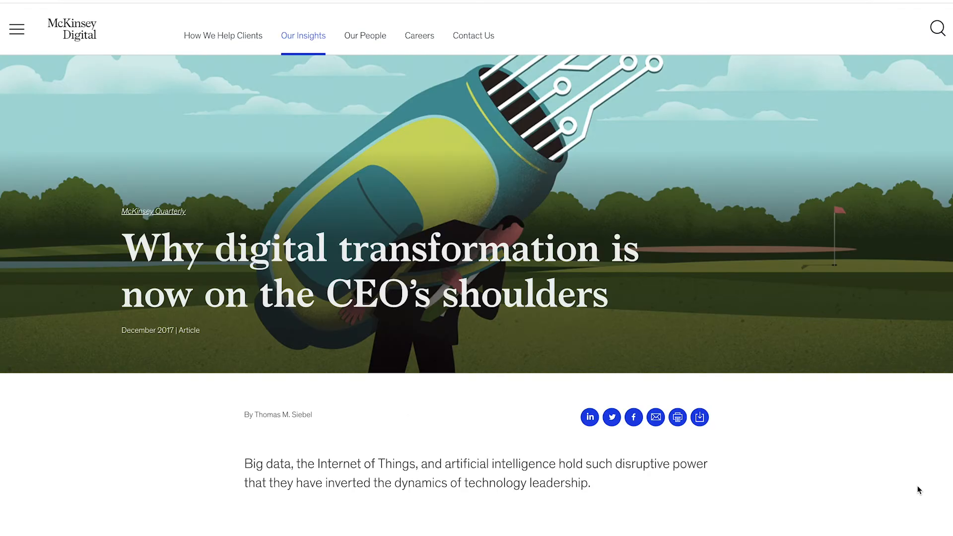
scroll("down", 3)
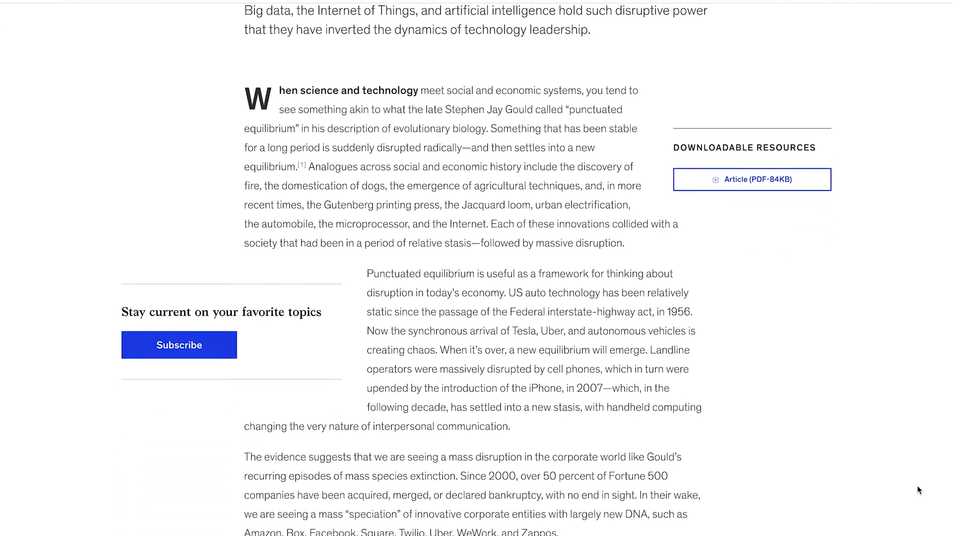
scroll("down", 3)
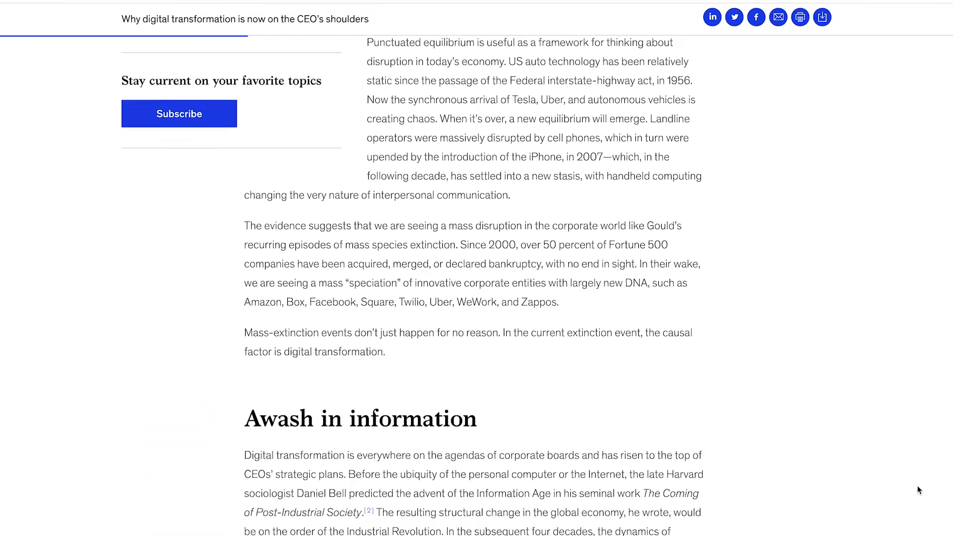
scroll("down", 3)
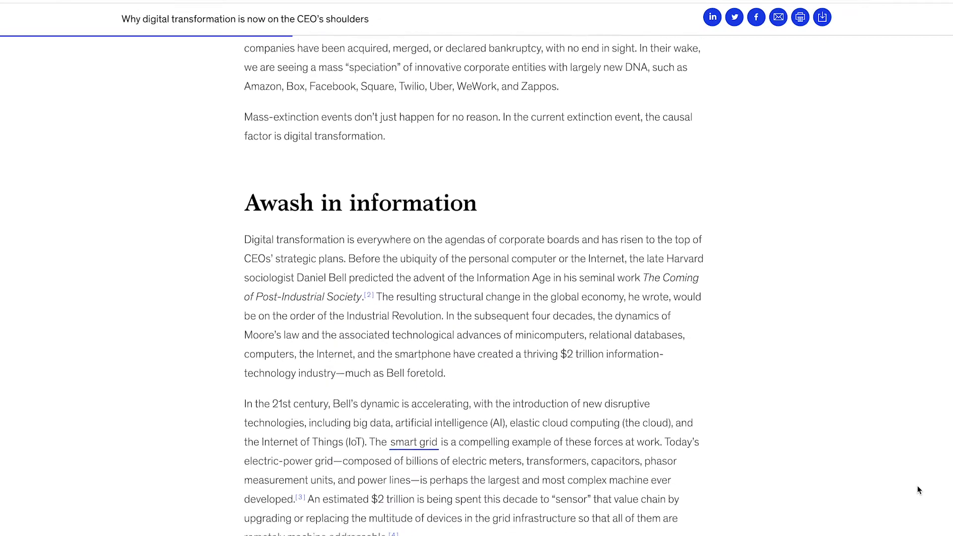
scroll("down", 3)
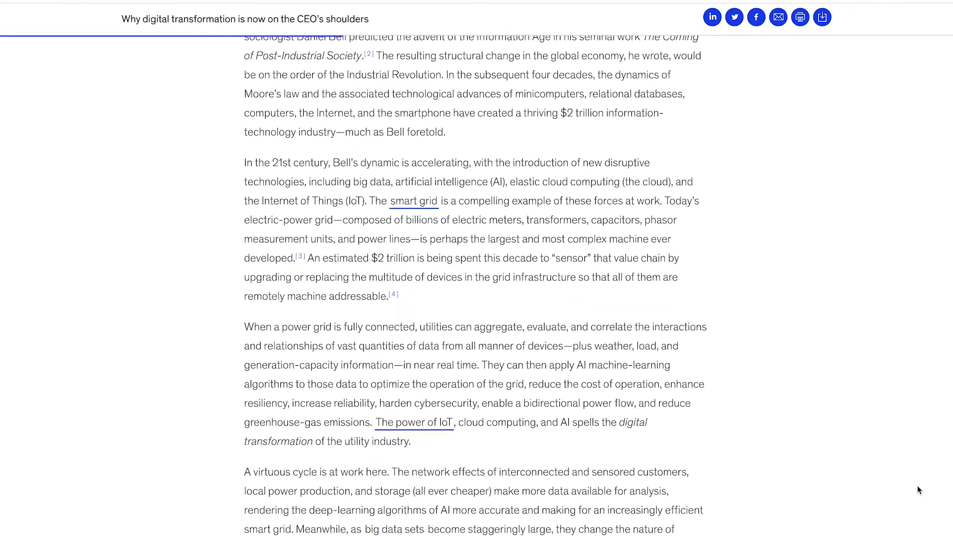
scroll("down", 3)
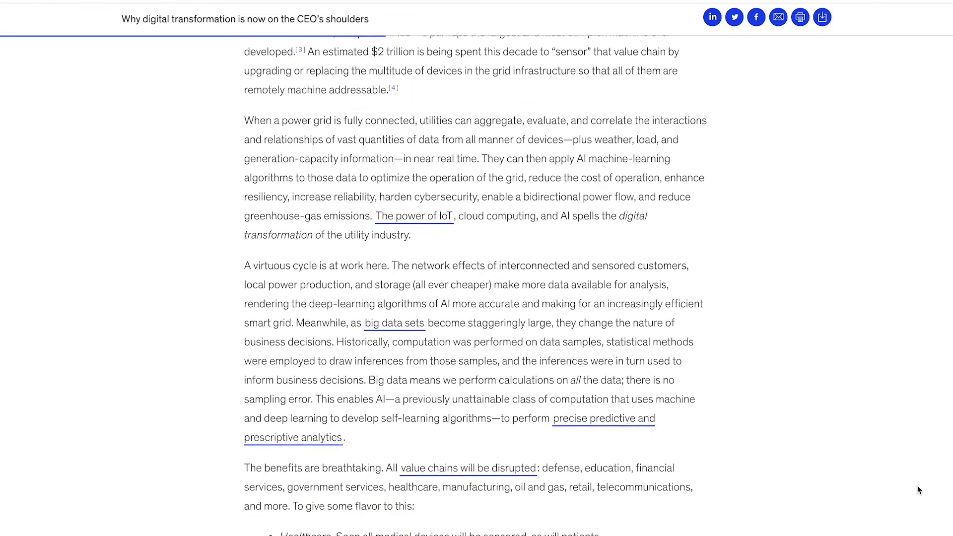
scroll("down", 3)
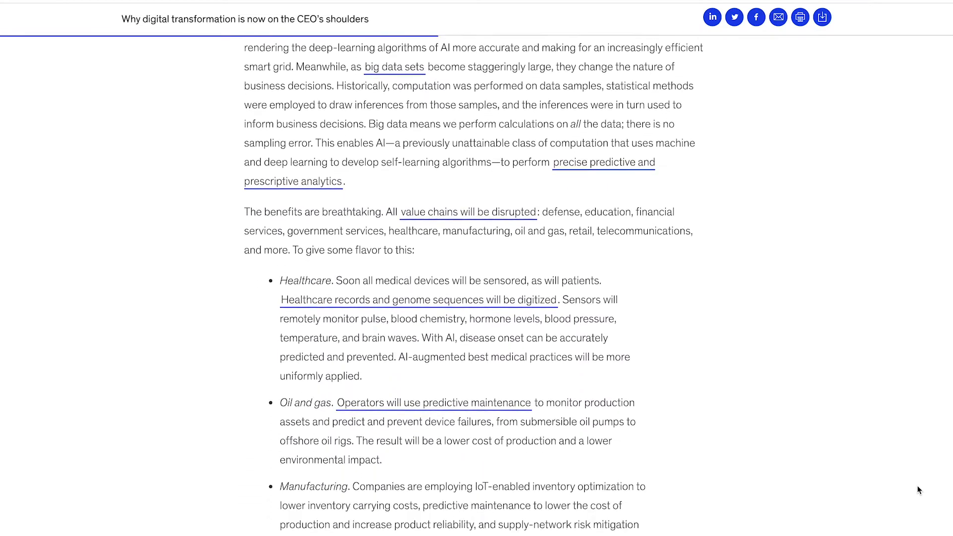
scroll("down", 3)
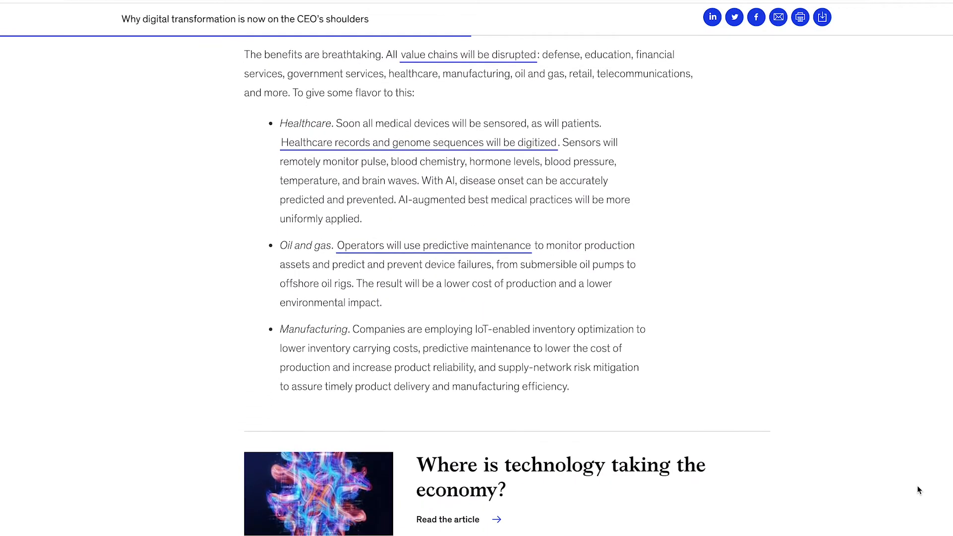